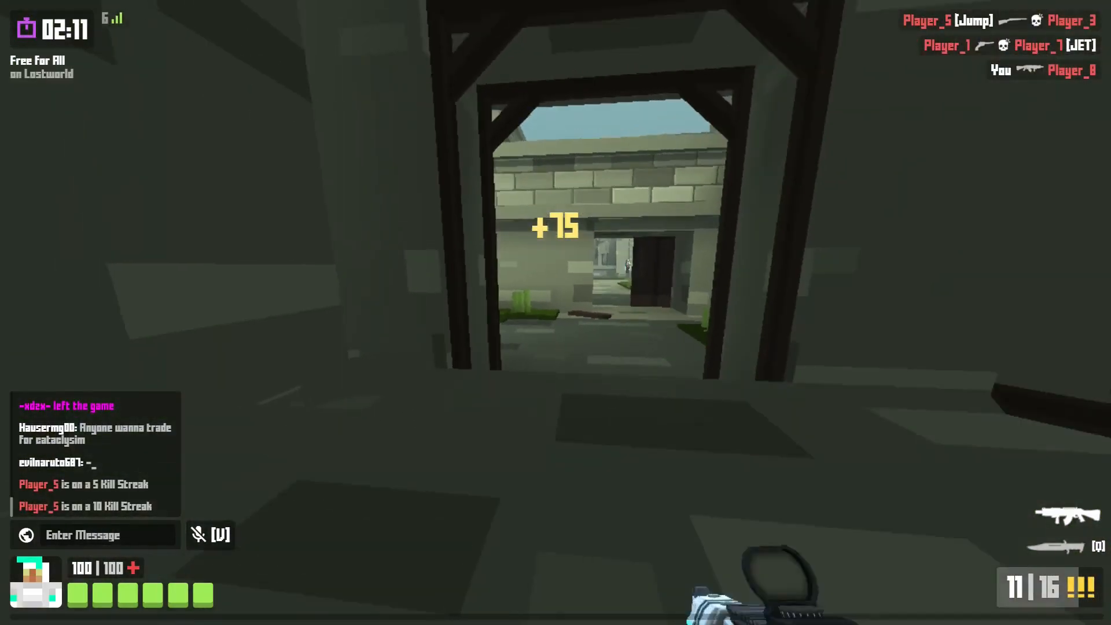
Step: Open a new browser tab and focus its address bar, showing recent search suggestions
right_click(556, 312)
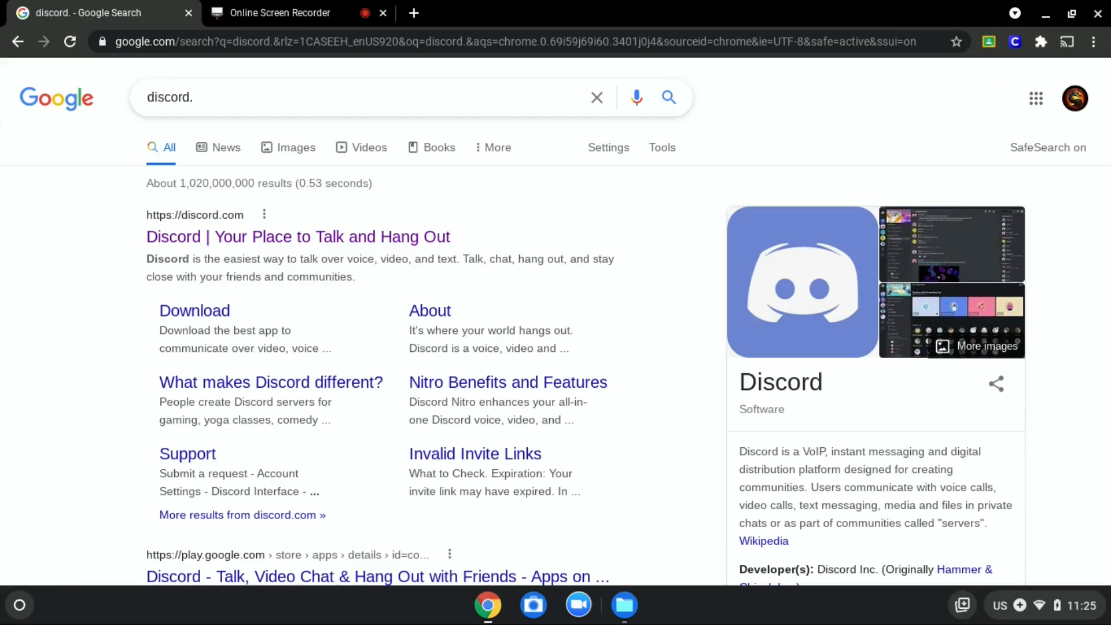
mouse_move(321, 279)
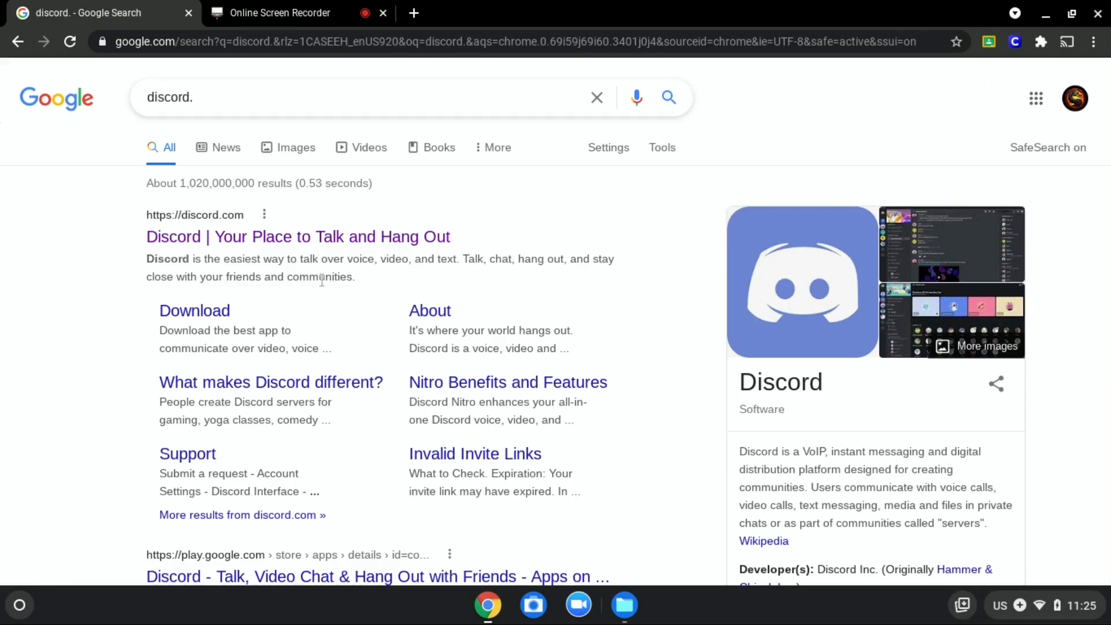
click(298, 237)
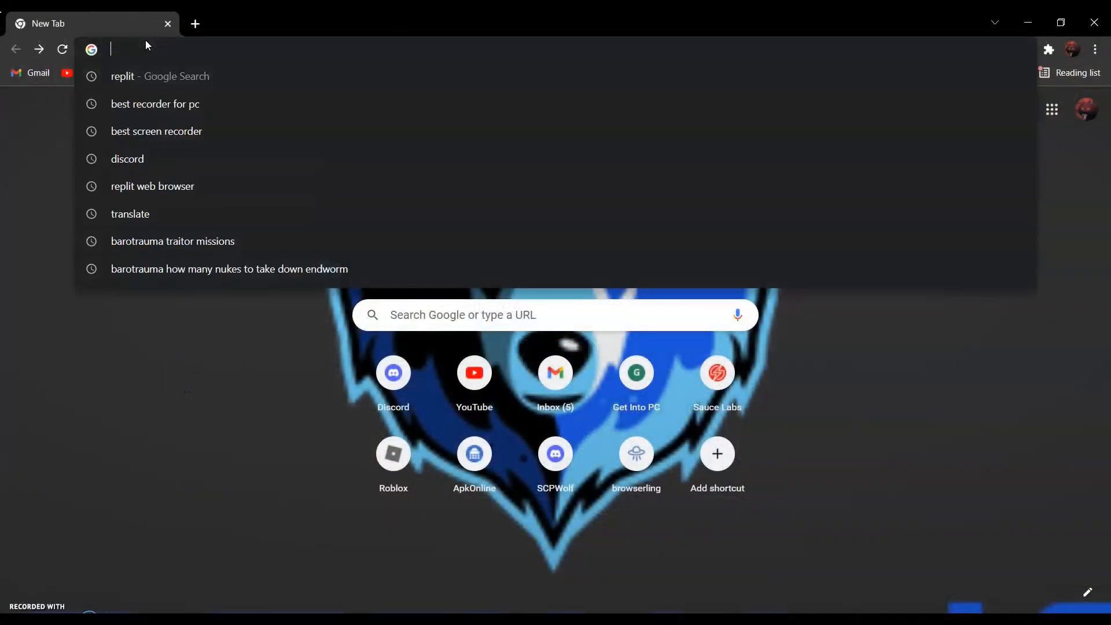
Step: Search 'replit' from the suggestions and open the replit.com result
click(160, 76)
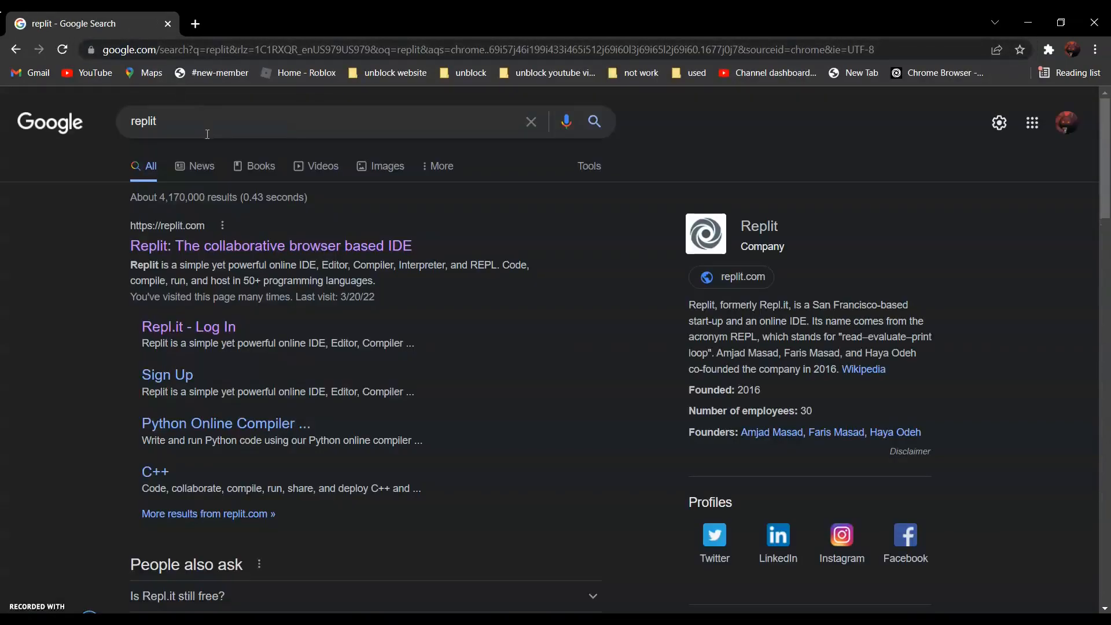
mouse_move(223, 179)
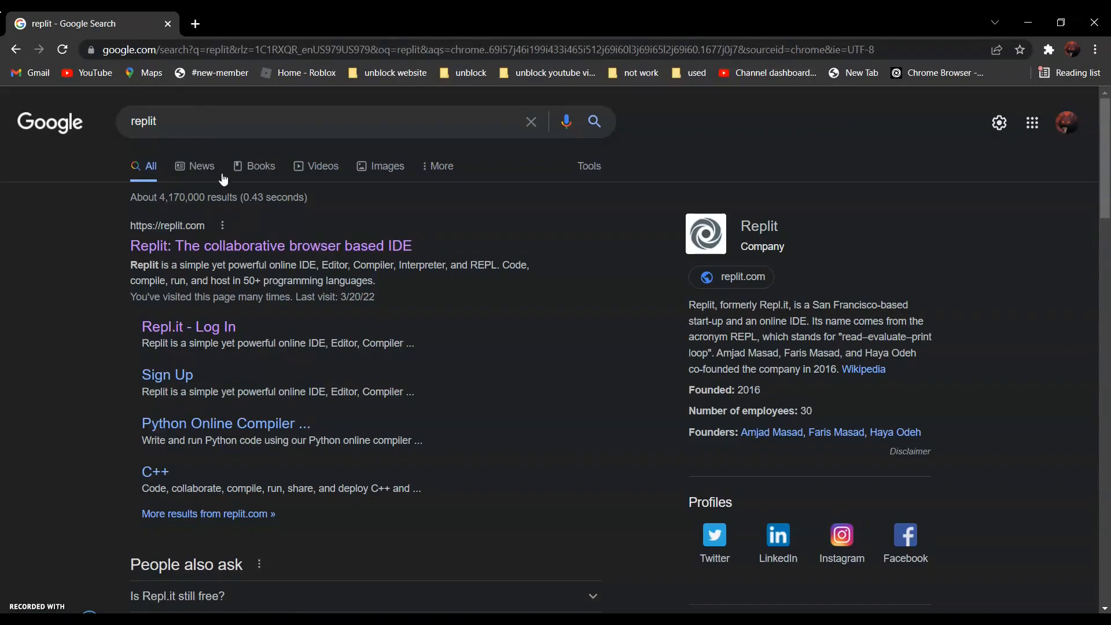
click(271, 246)
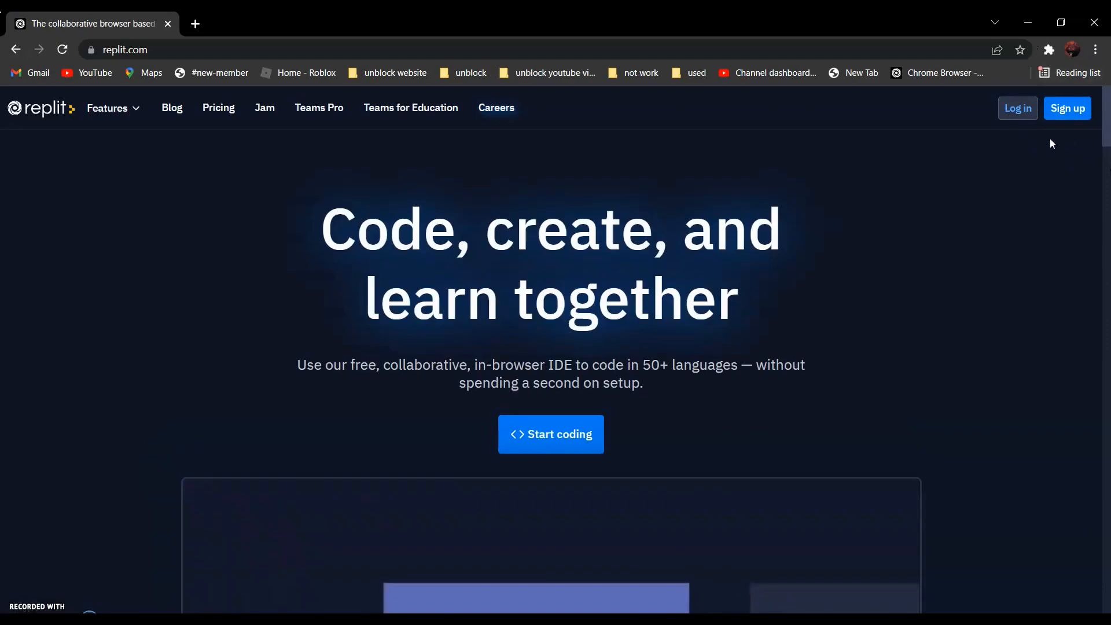
Step: Log into the Replit account and open the 'Chrome Browser' bookmarked repl
click(1067, 107)
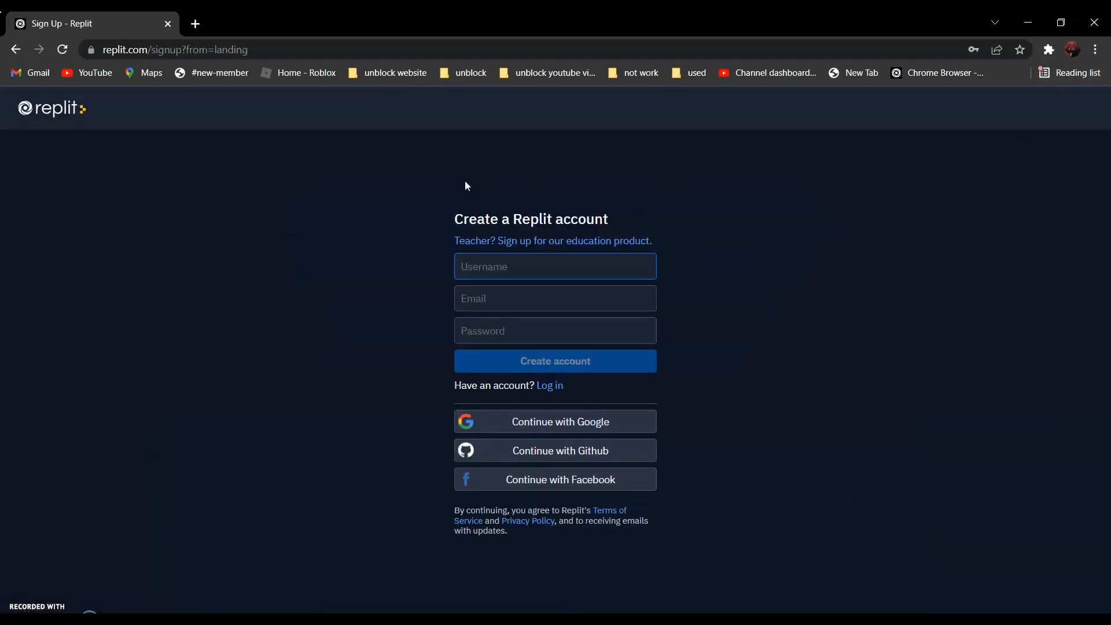
mouse_move(780, 404)
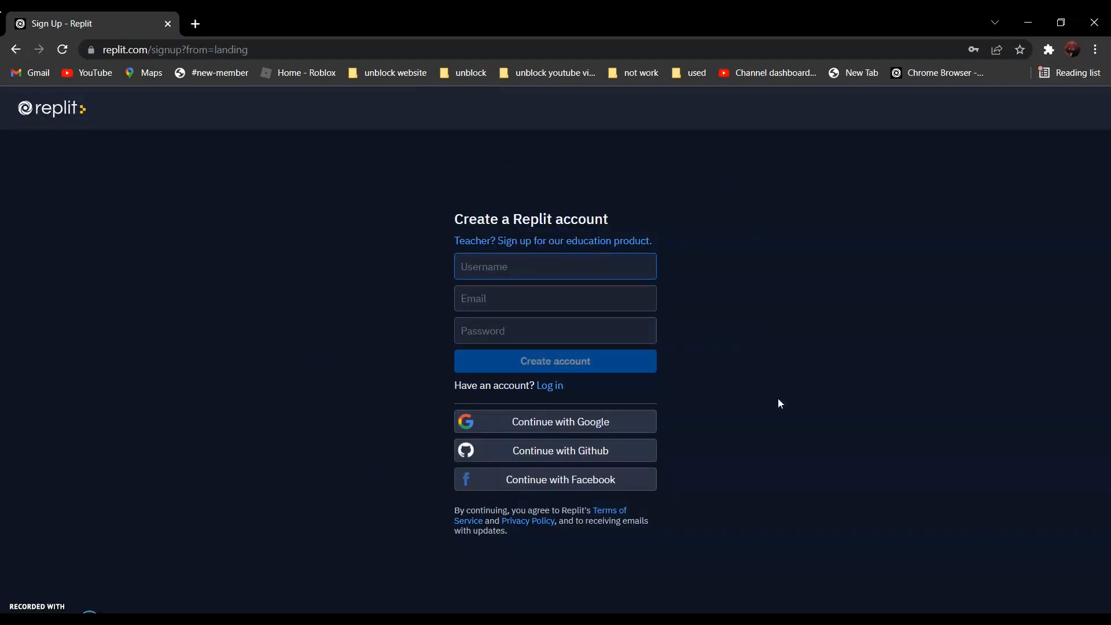
click(555, 361)
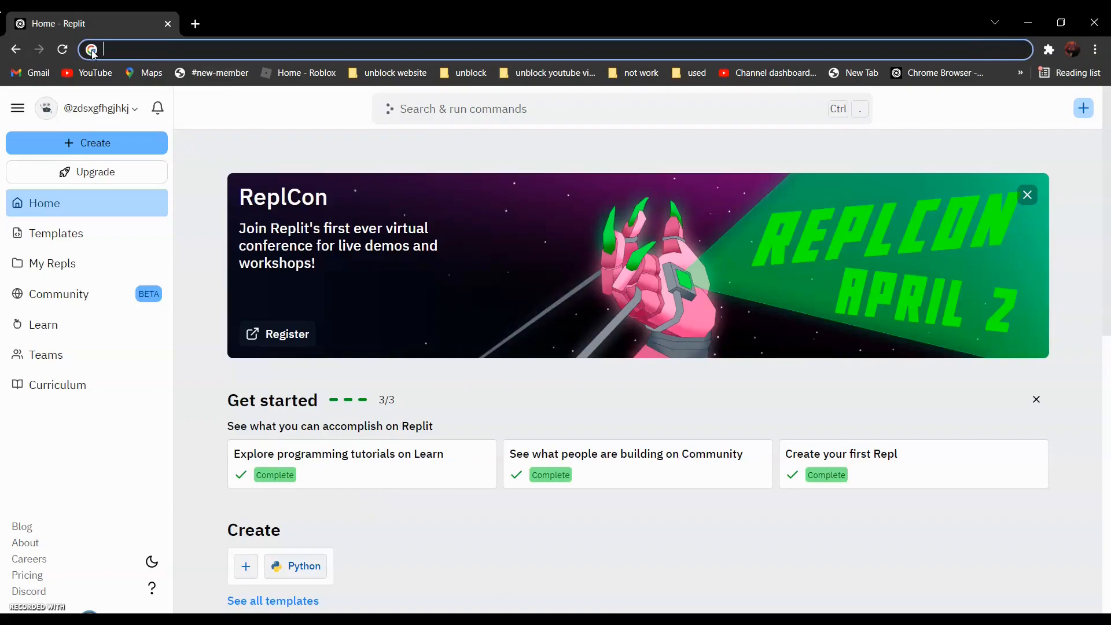
click(942, 72)
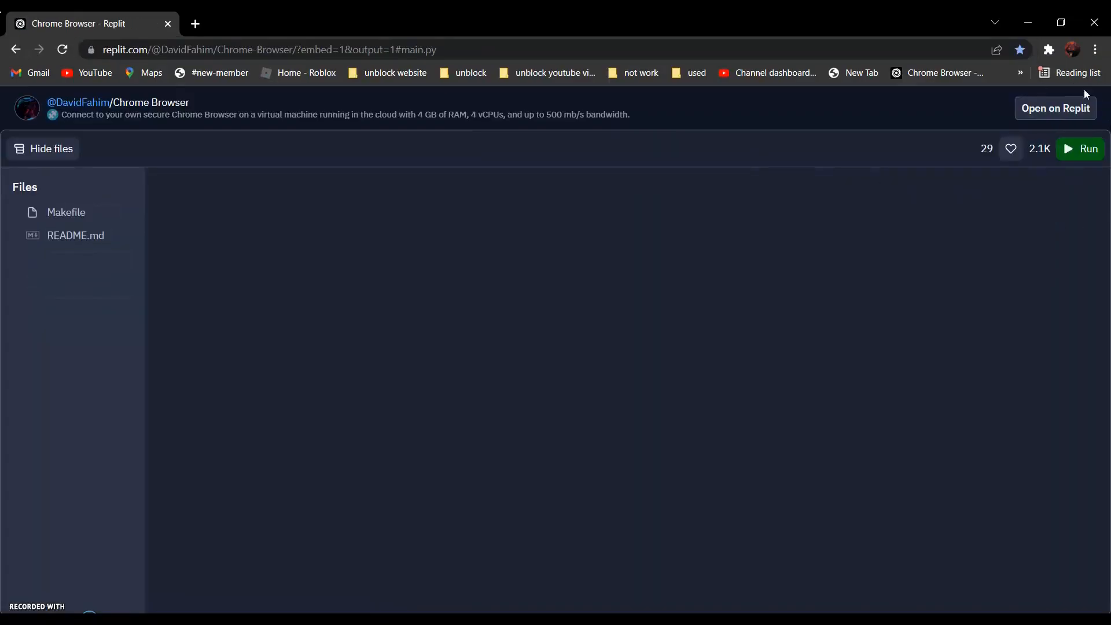
Step: Run the Chrome Browser repl and scroll the console while packages install
click(1080, 149)
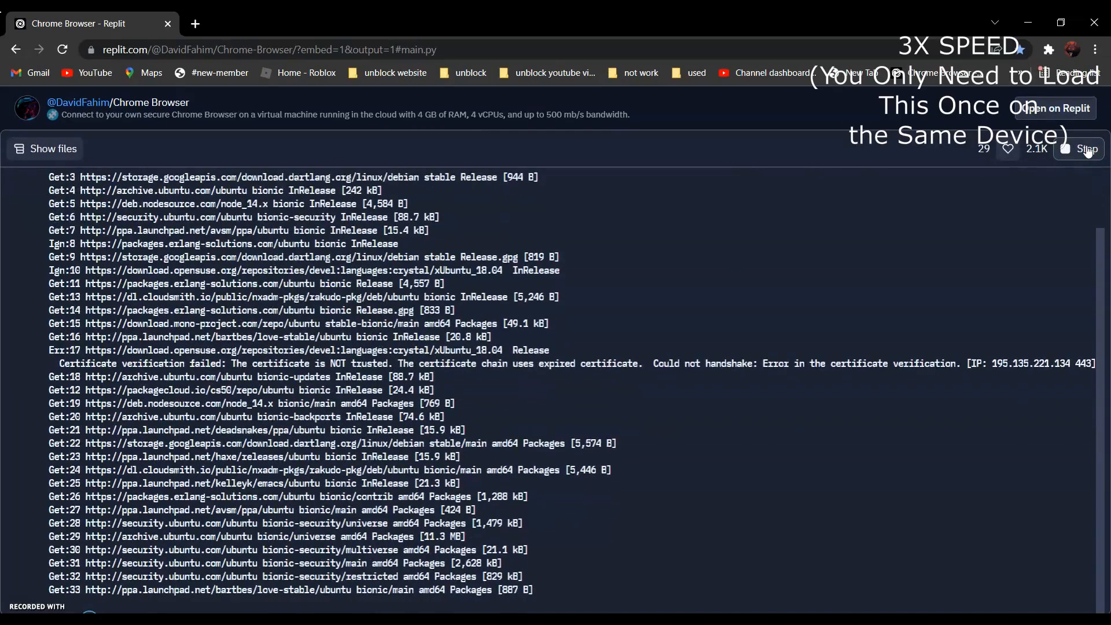
scroll(down, 3)
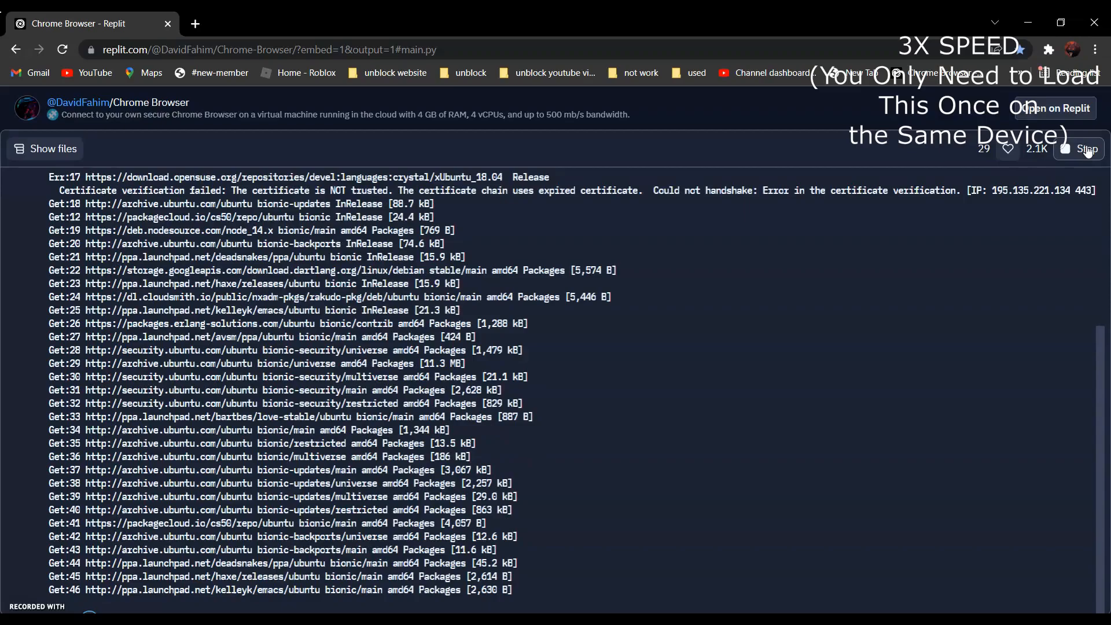
scroll(down, 3)
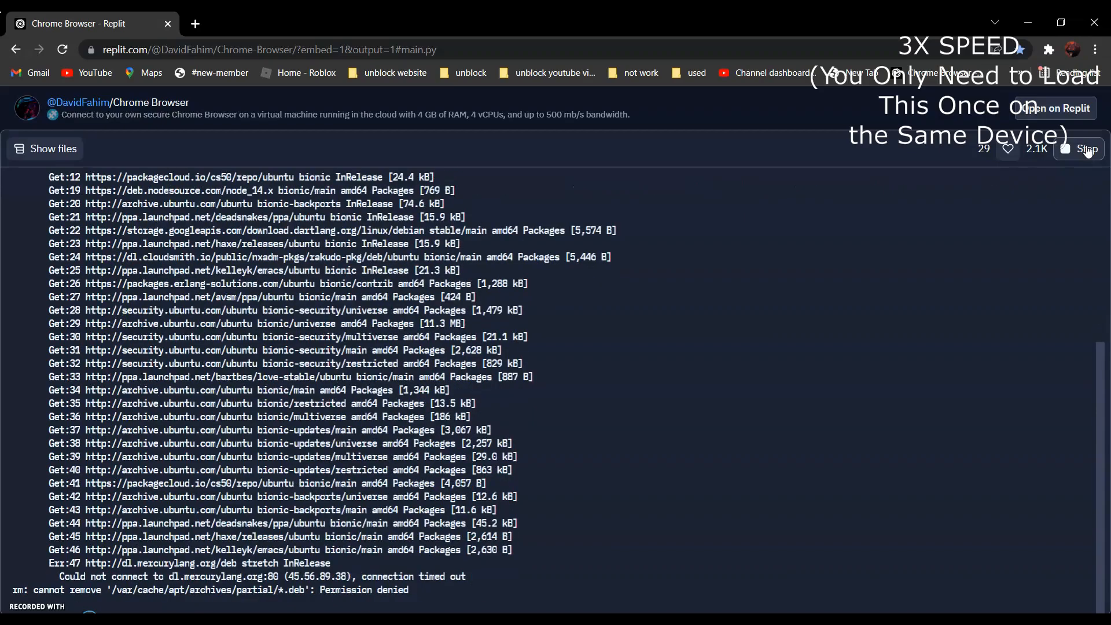
scroll(down, 3)
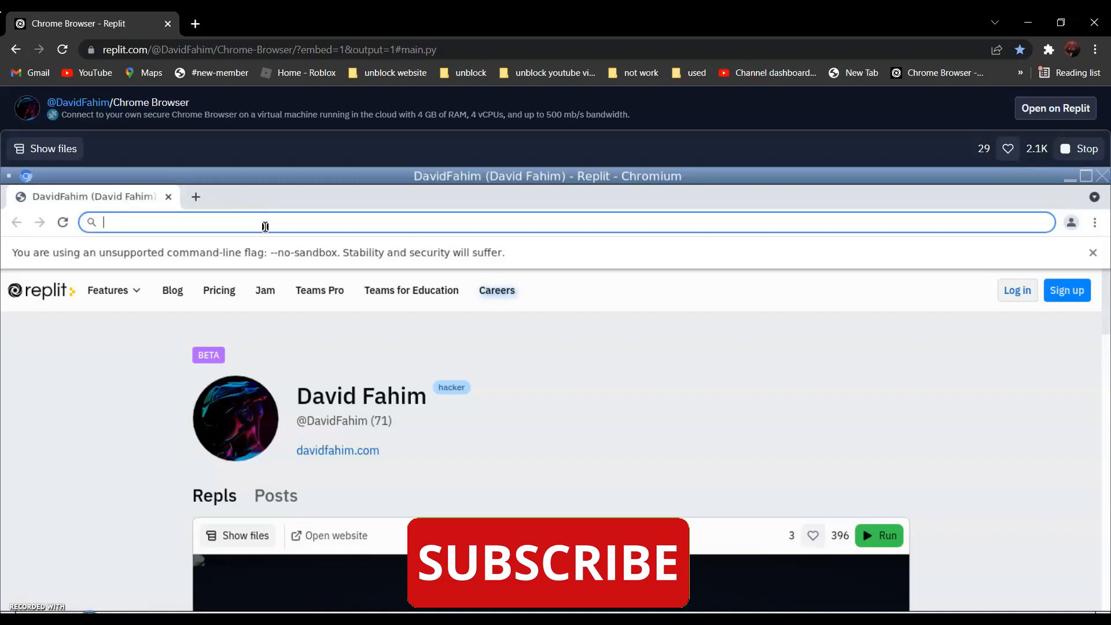
Step: Type 'di' in the Chromium address bar and choose the 'discord' suggestion
text(di)
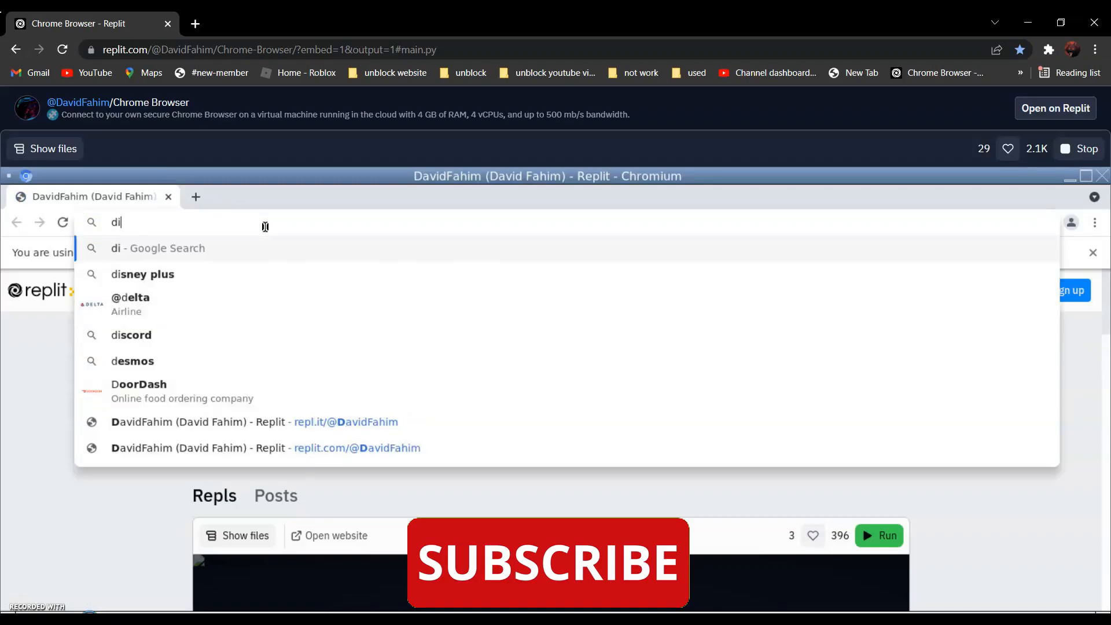
click(130, 334)
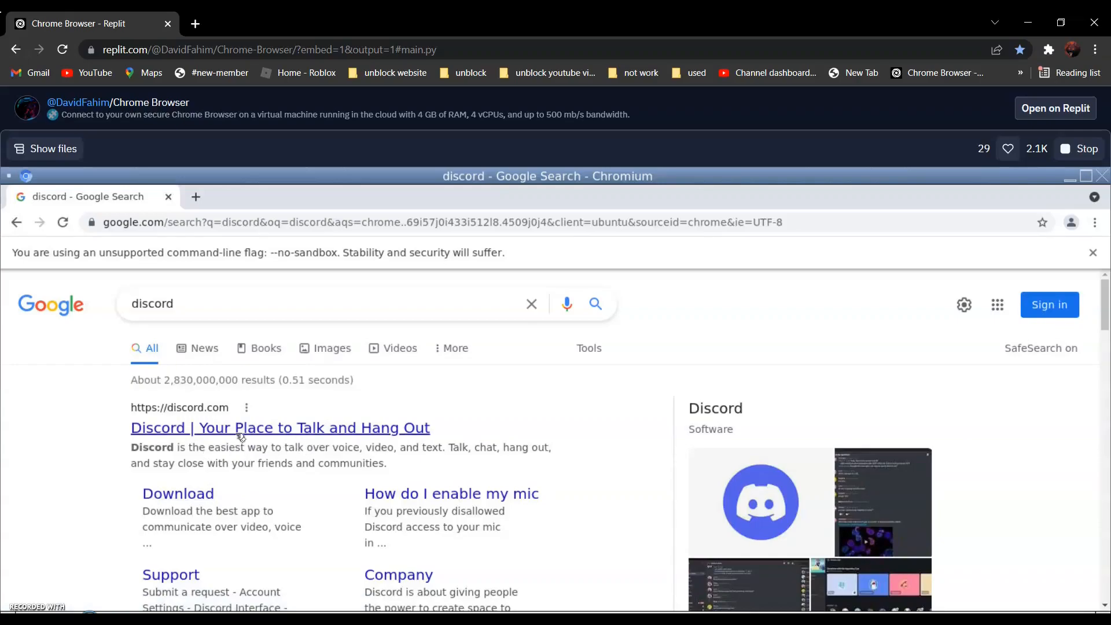
Step: Open the 'Discord | Your Place to Talk and Hang Out' result and scroll to the reliable tech section
click(279, 427)
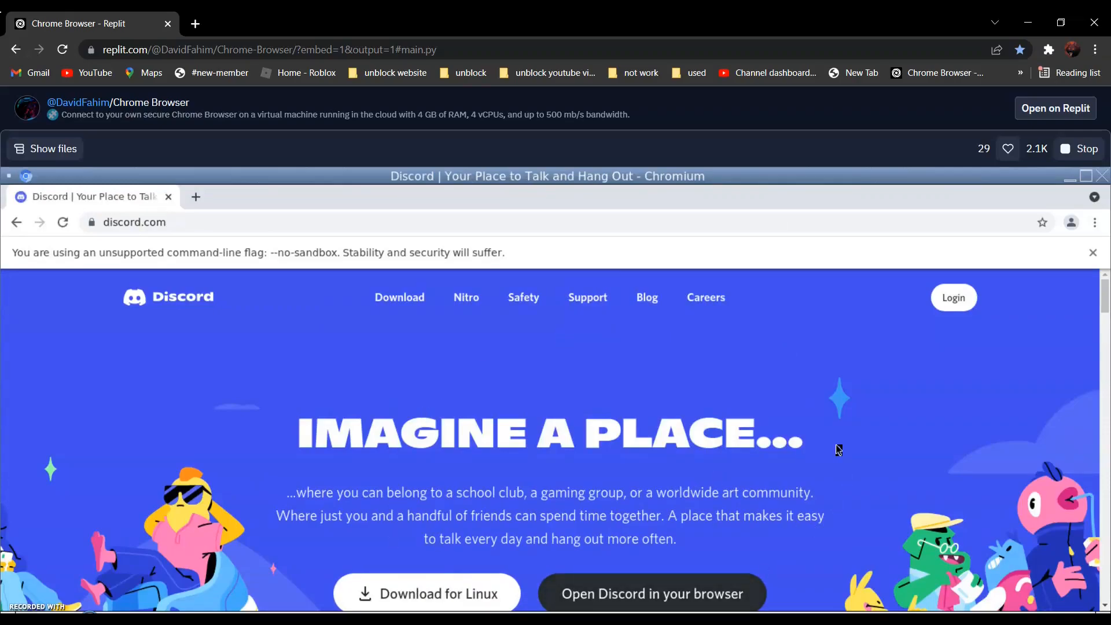
mouse_move(936, 446)
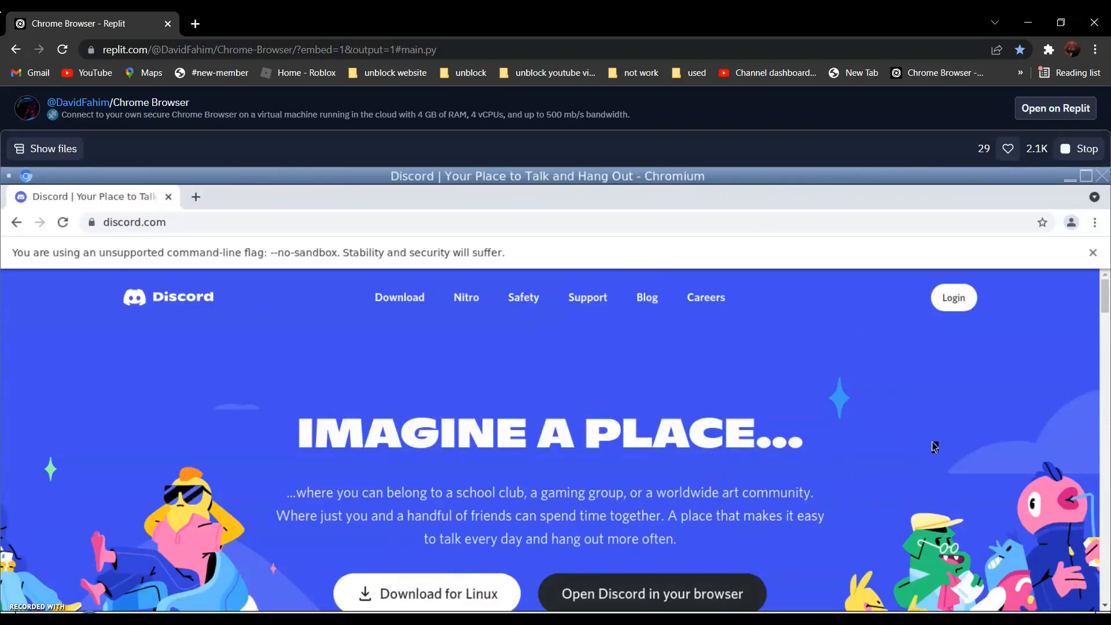
scroll(down, 3)
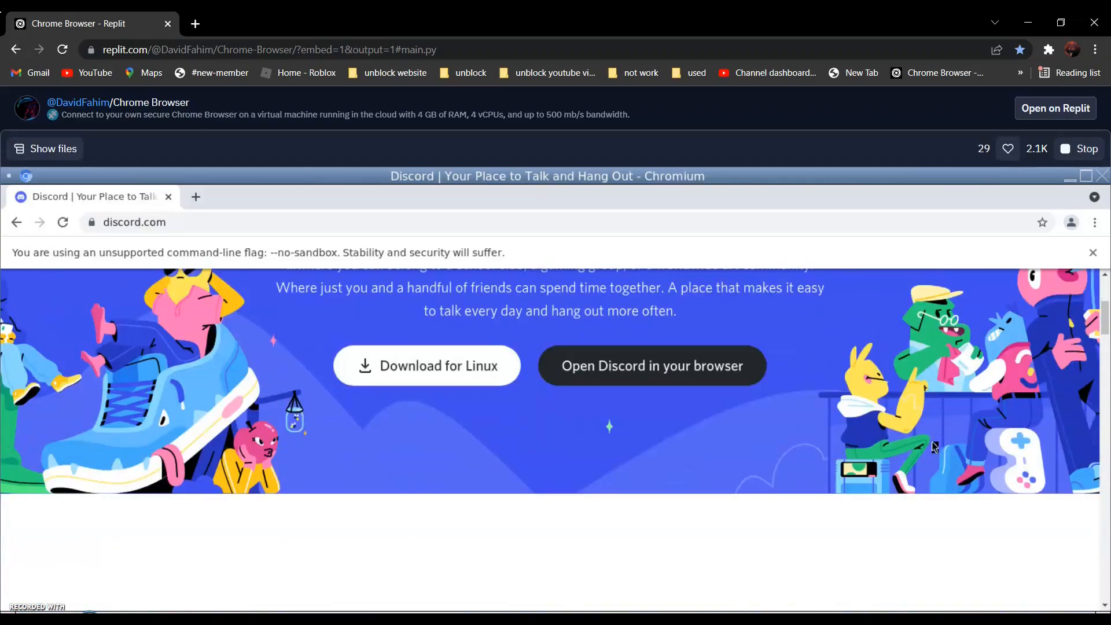
scroll(down, 3)
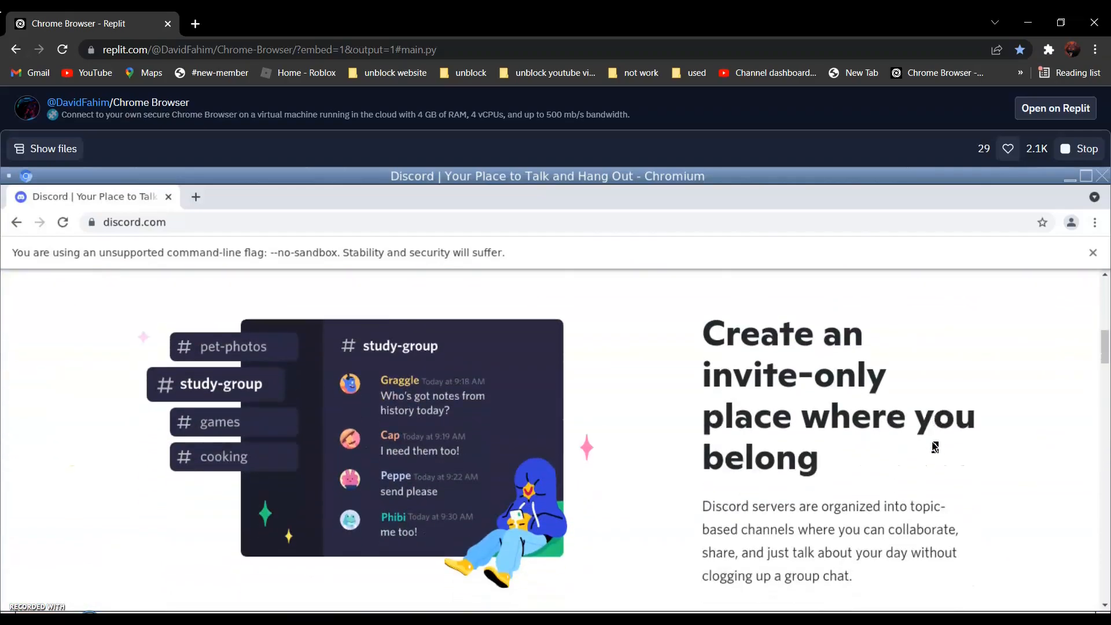
scroll(down, 3)
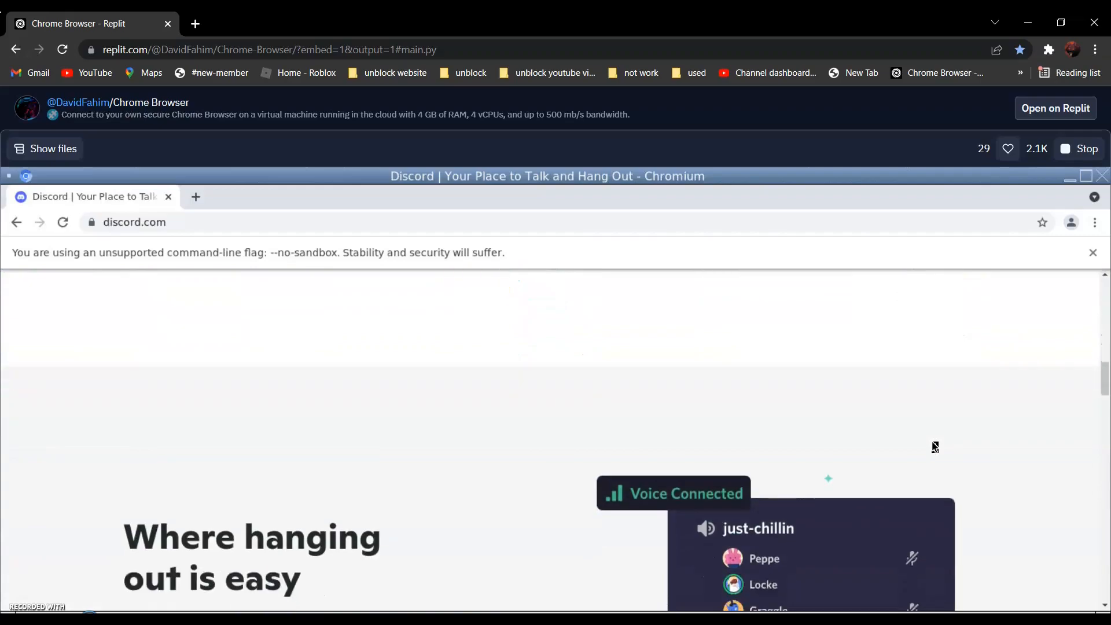
scroll(down, 3)
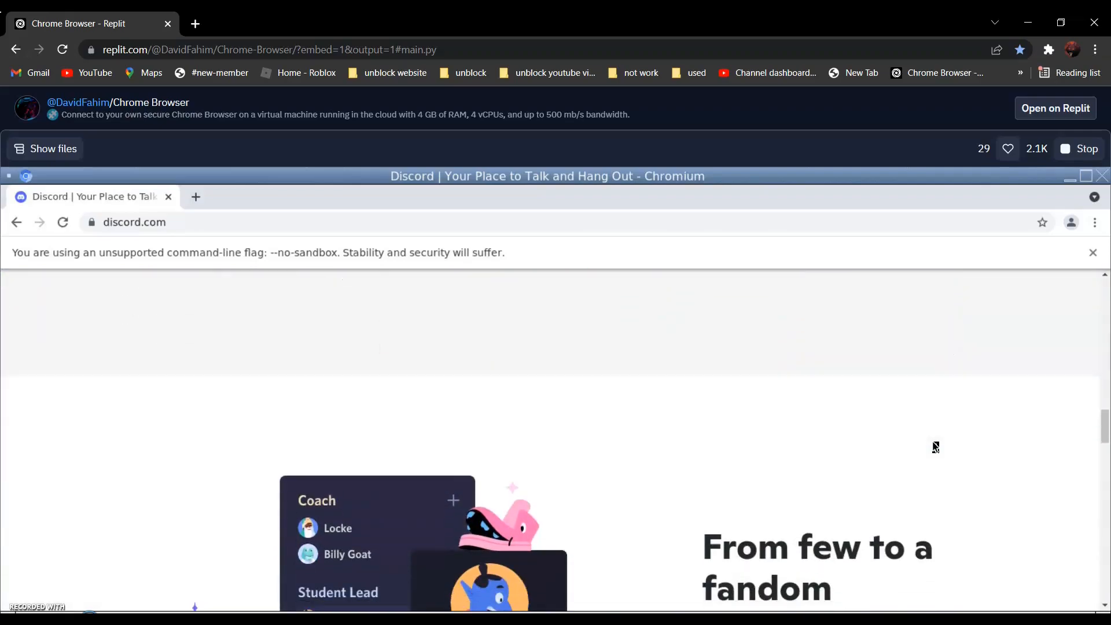
scroll(down, 3)
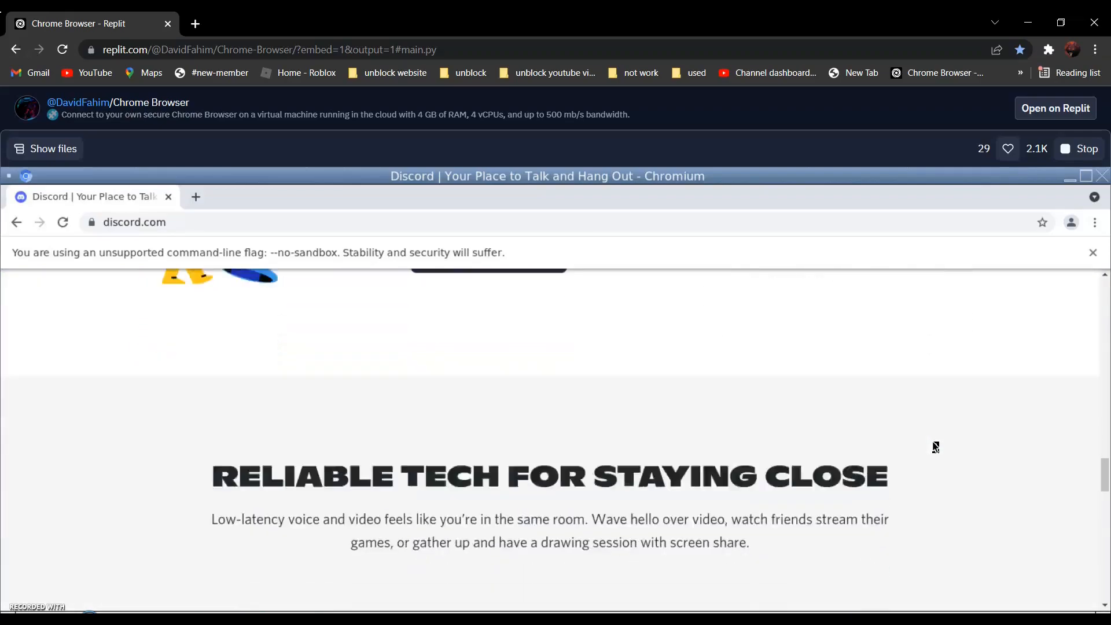